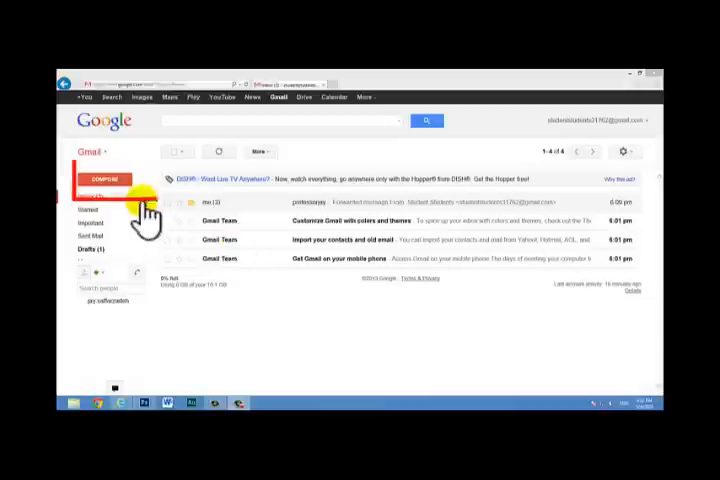
{"action": "left_click", "coordinate": [100, 180]}
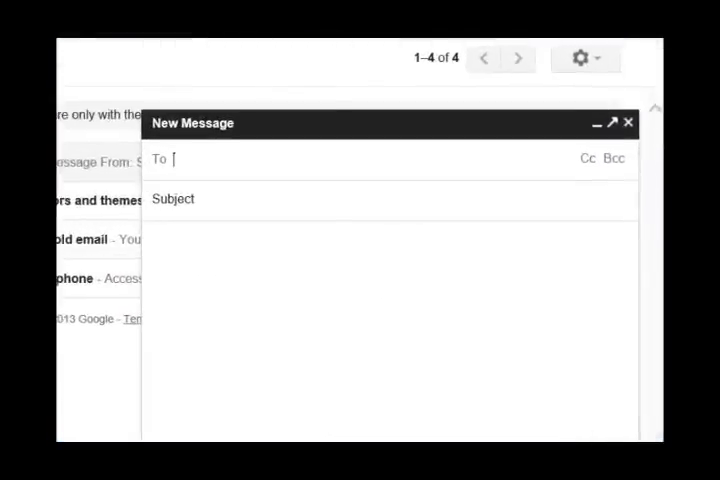
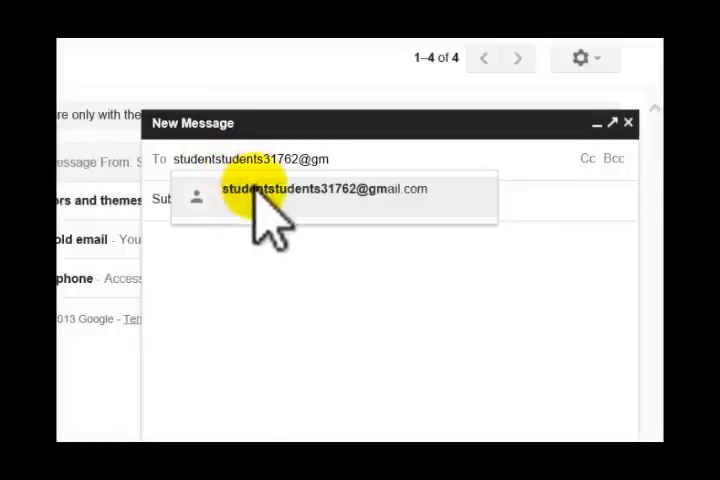
Accept the suggested recipient and enter 'jay' as the subject.
{"action": "left_click", "coordinate": [320, 188]}
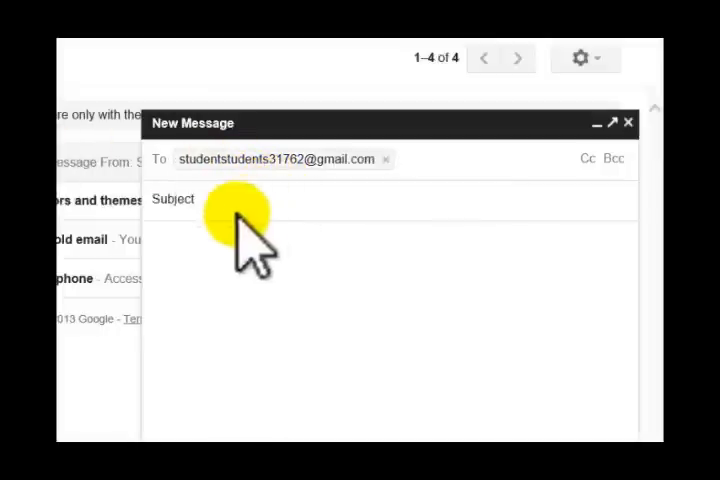
{"action": "left_click", "coordinate": [240, 200]}
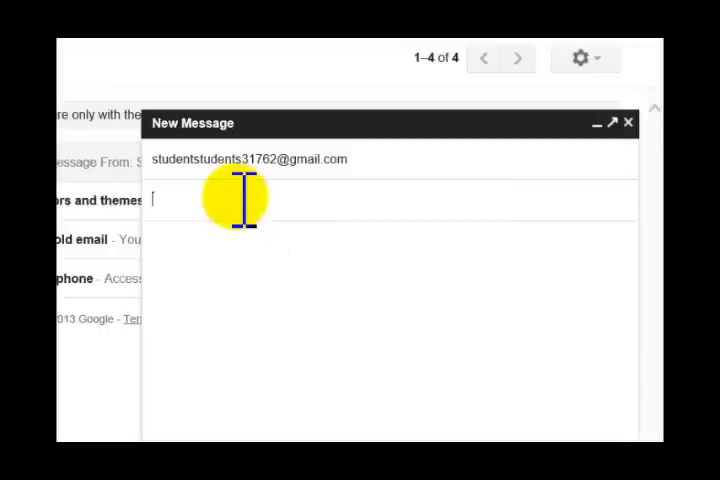
{"action": "type", "text": "jay"}
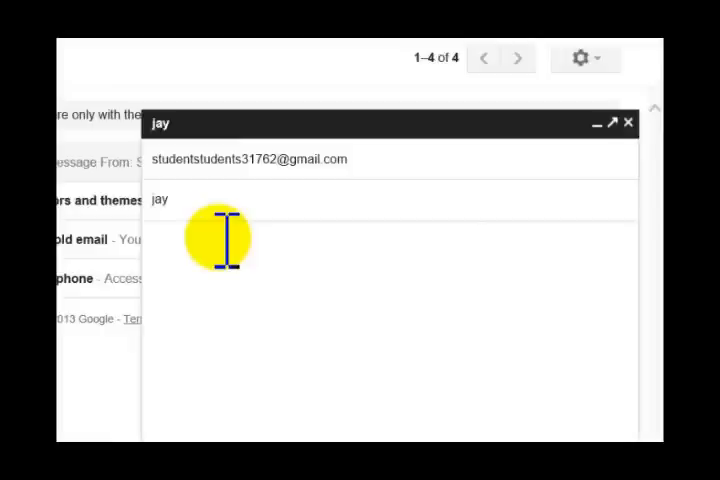
Write the first body line 'thank you very much for your email', fixing a typo along the way.
{"action": "type", "text": "thank you ve"}
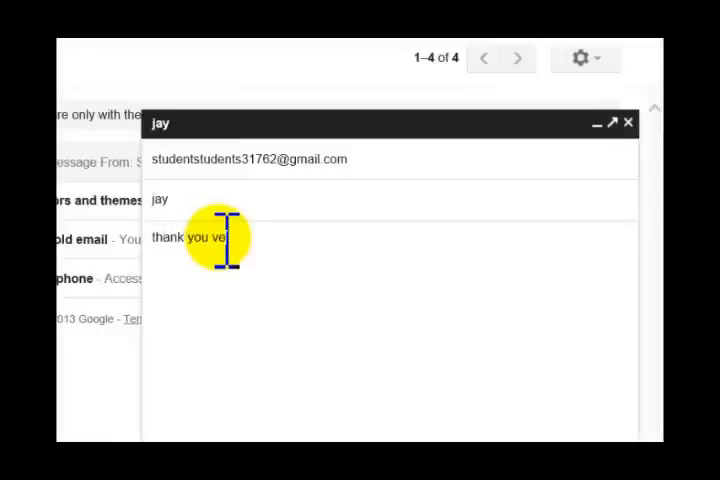
{"action": "type", "text": "ry mu"}
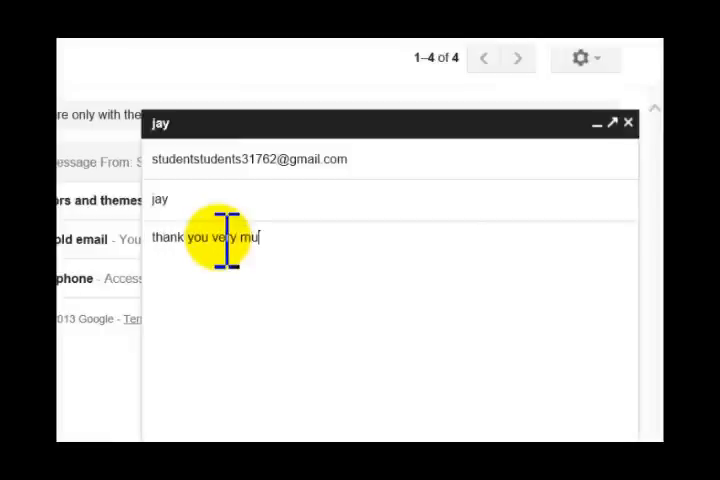
{"action": "type", "text": "ch your y"}
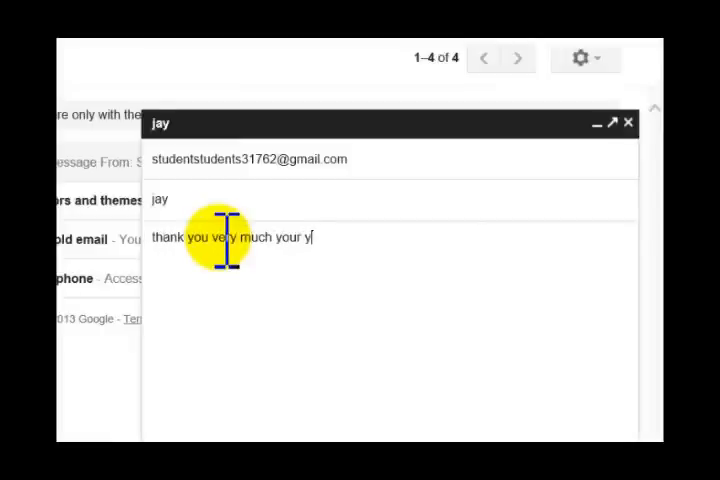
{"action": "key", "text": "backspace"}
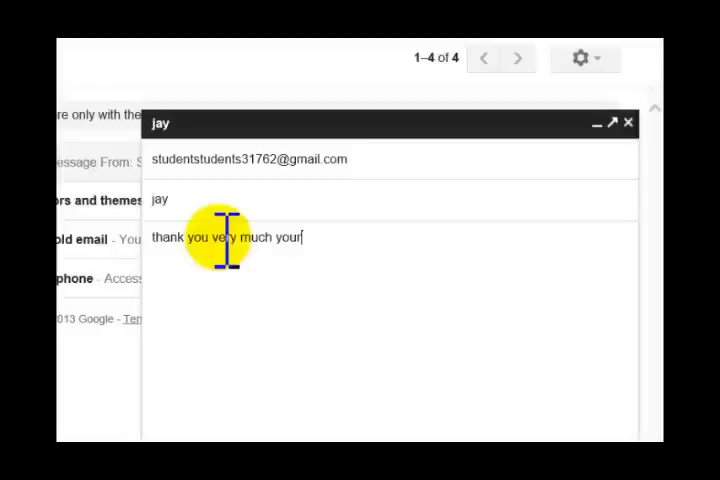
{"action": "key", "text": "Backspace"}
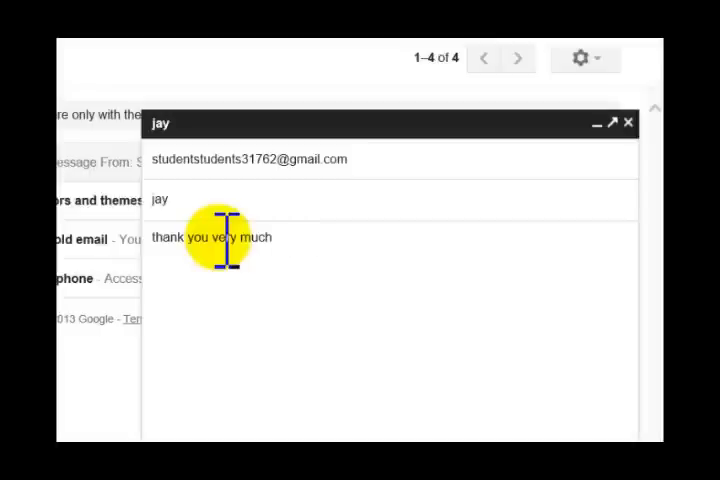
{"action": "type", "text": "for your"}
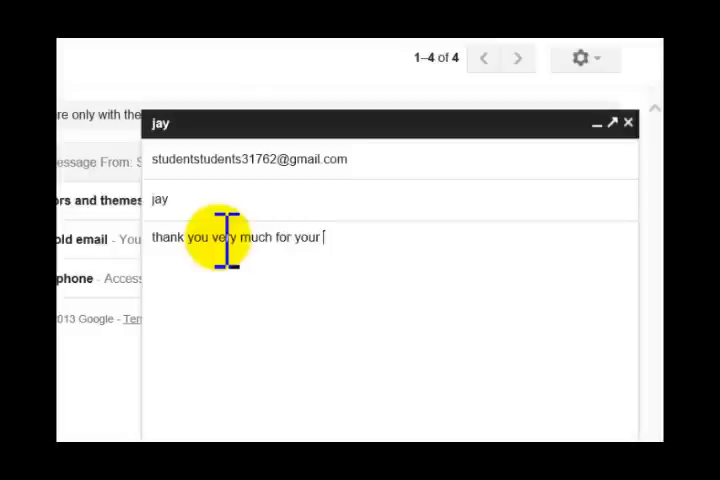
{"action": "type", "text": "email"}
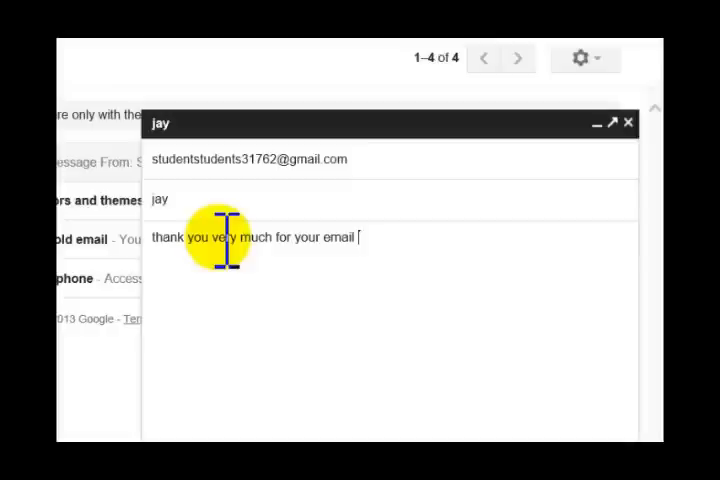
Add a congratulations line and the name 'javad' on new lines.
{"action": "key", "text": "enter"}
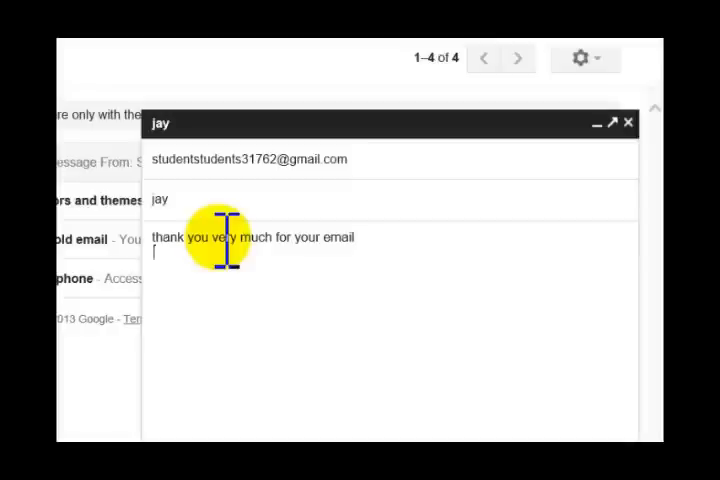
{"action": "type", "text": "congr"}
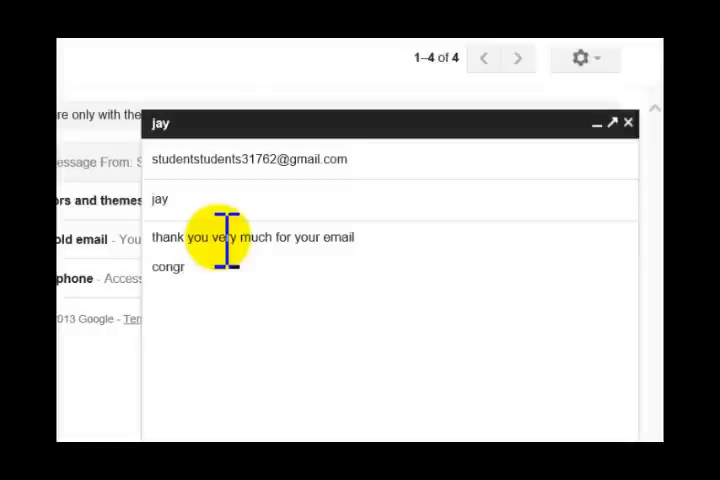
{"action": "type", "text": "tualtion"}
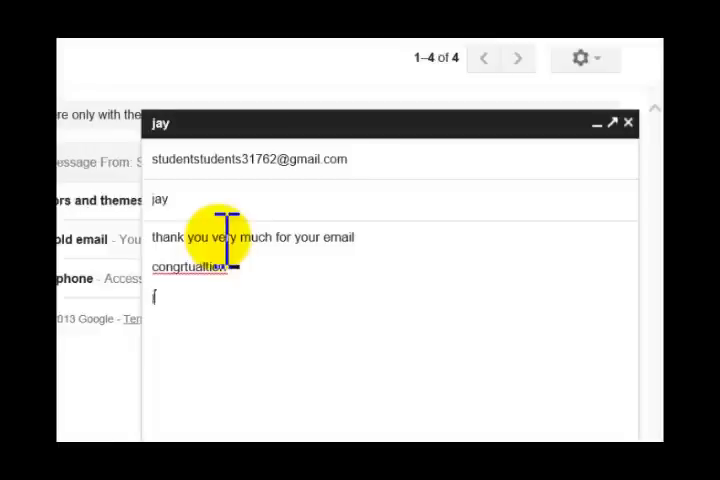
{"action": "type", "text": "javad"}
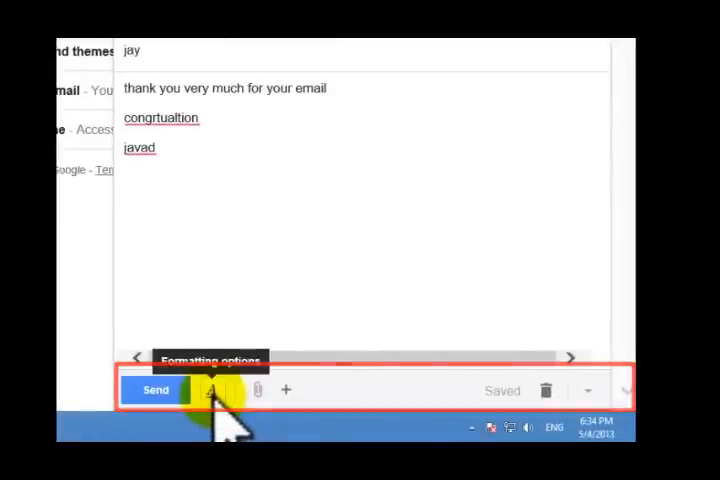
Format the first line as Huge, bold and blue using the formatting toolbar.
{"action": "left_click", "coordinate": [212, 390]}
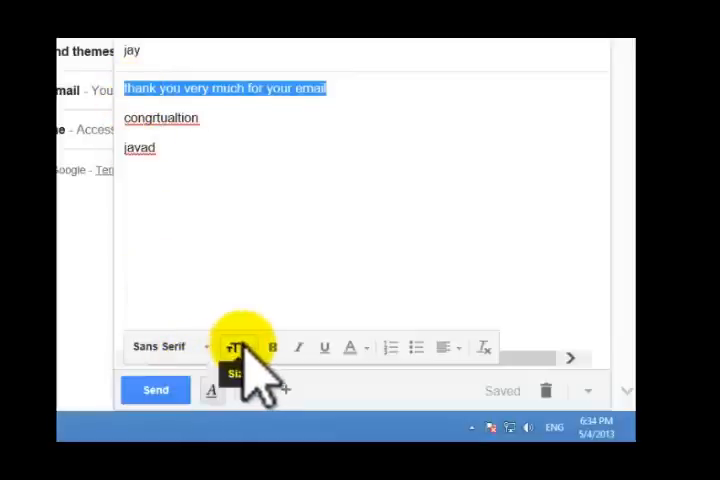
{"action": "left_click", "coordinate": [236, 348]}
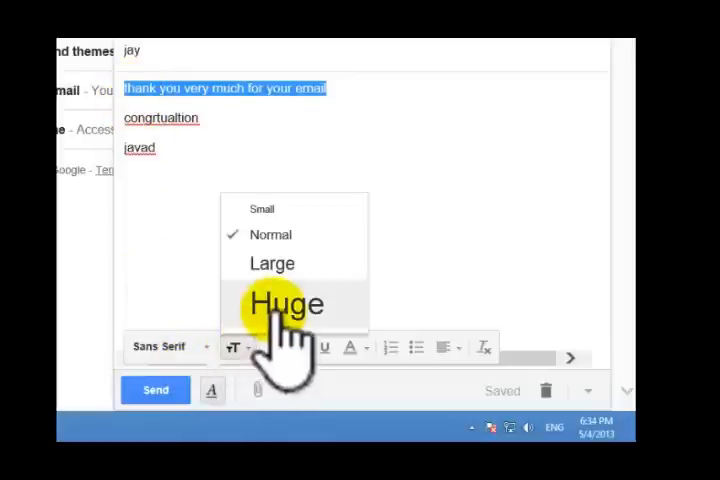
{"action": "left_click", "coordinate": [288, 304]}
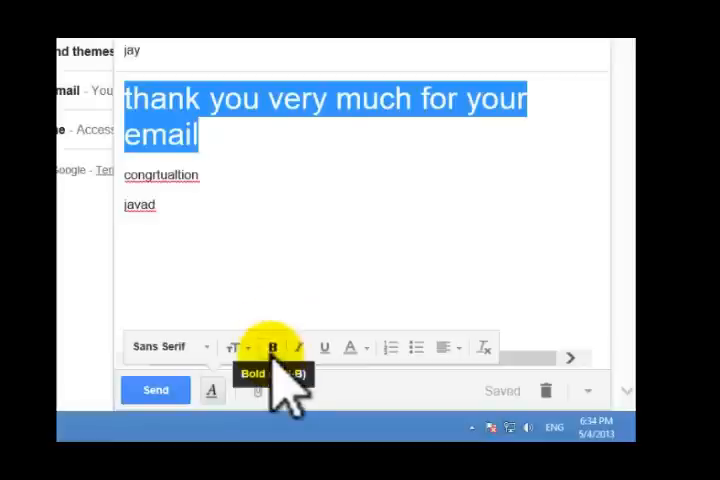
{"action": "left_click", "coordinate": [284, 348]}
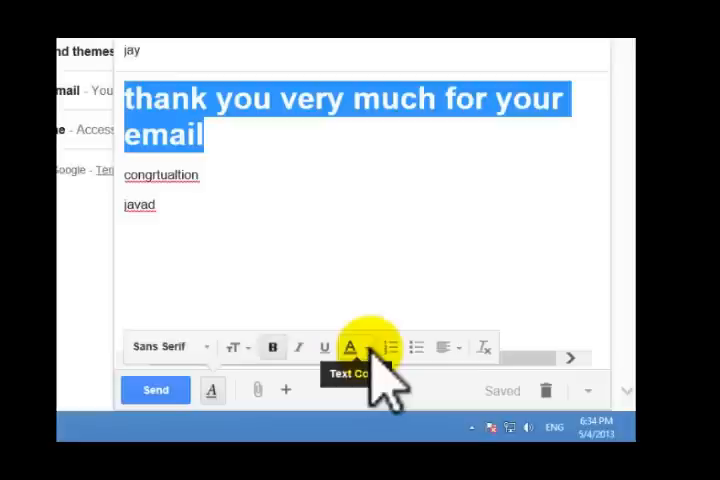
{"action": "left_click", "coordinate": [354, 348]}
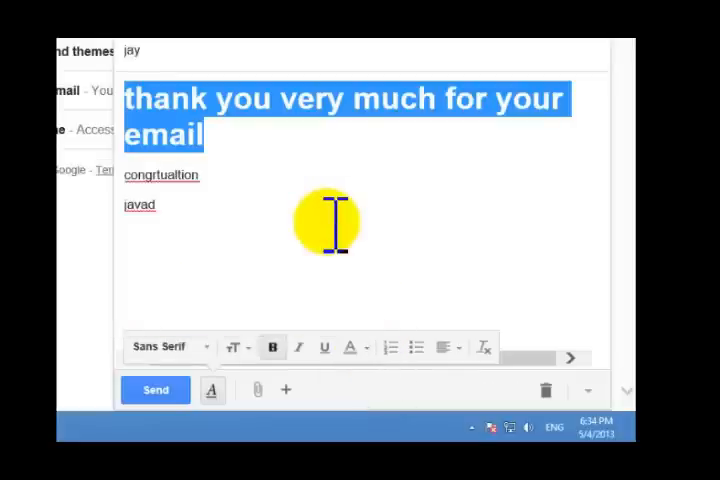
{"action": "left_click", "coordinate": [272, 348]}
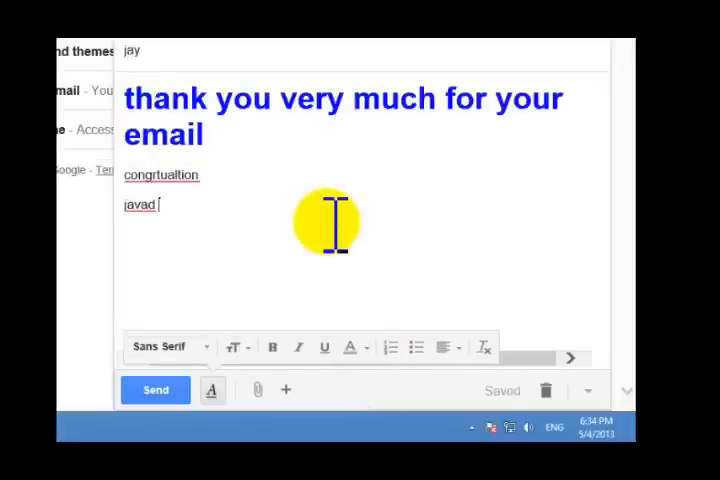
{"action": "mouse_move", "coordinate": [224, 190]}
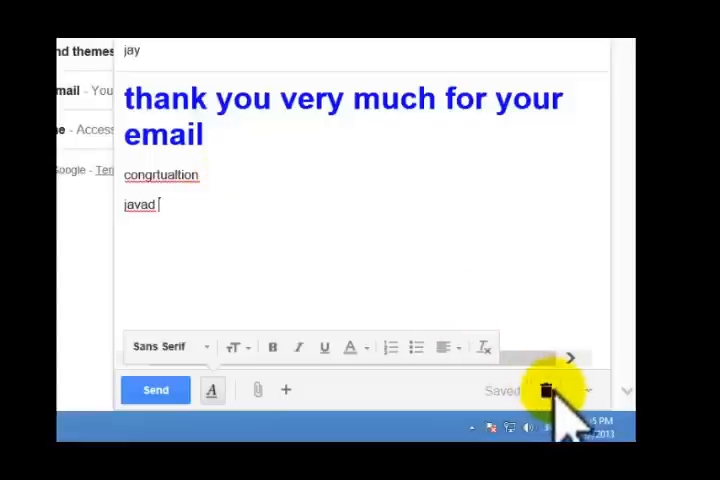
{"action": "mouse_move", "coordinate": [588, 390]}
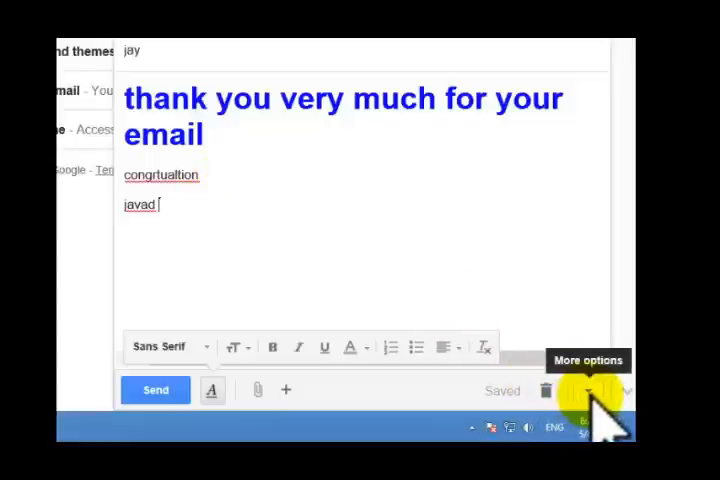
Run Check spelling and replace the misspelled word with 'congratulation'.
{"action": "left_click", "coordinate": [588, 390]}
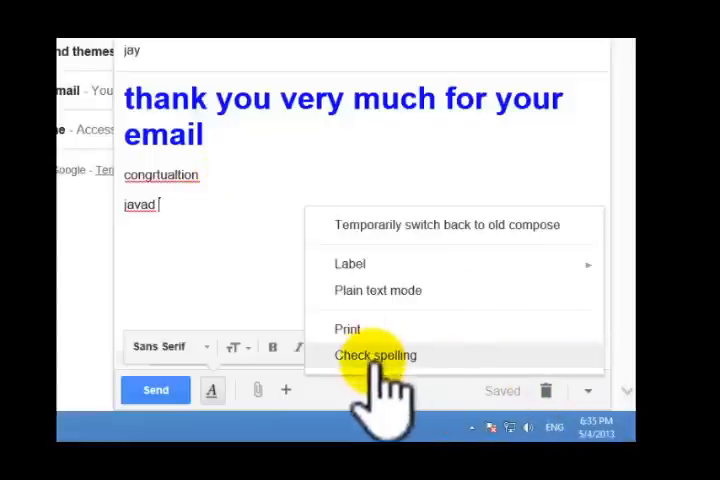
{"action": "left_click", "coordinate": [376, 356]}
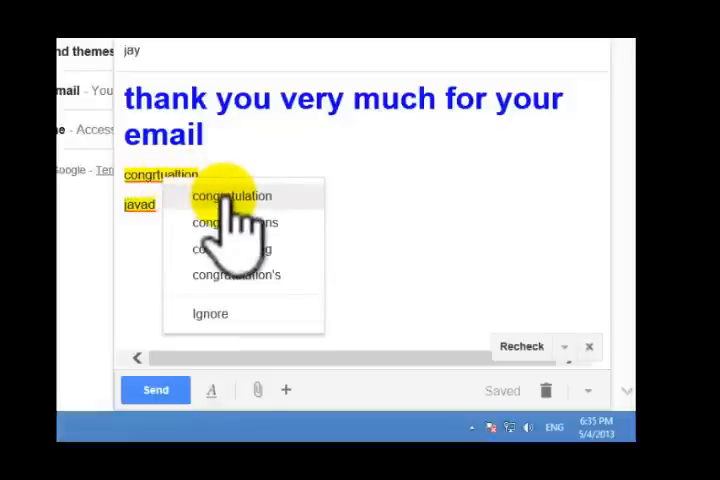
{"action": "left_click", "coordinate": [232, 196]}
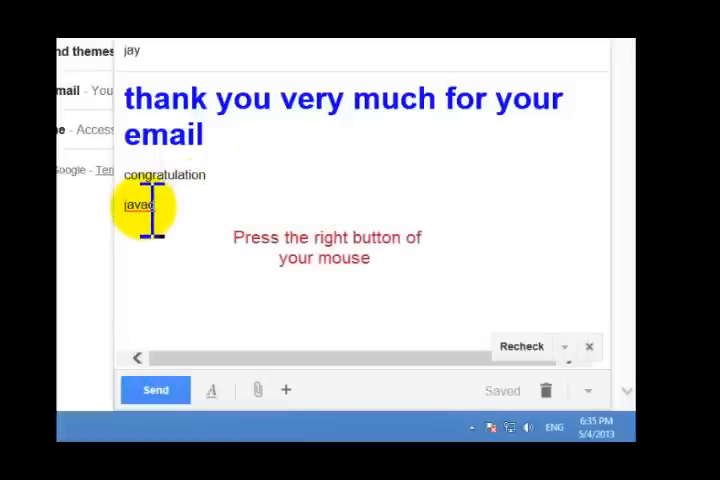
Bring up the spelling context menu for the flagged name 'javad'.
{"action": "right_click", "coordinate": [140, 204]}
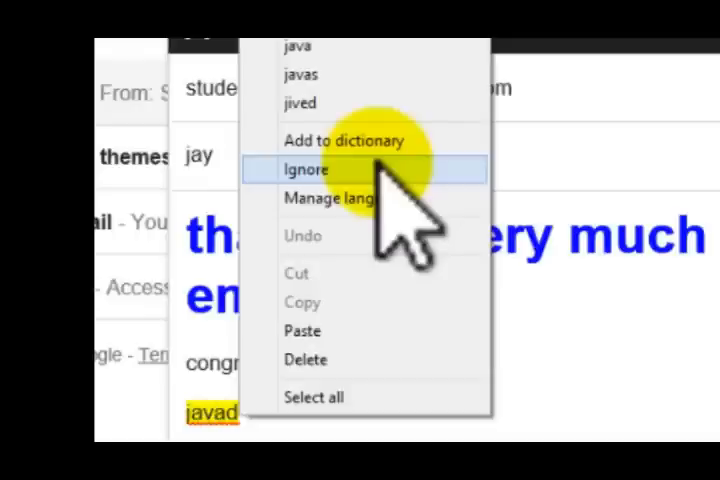
{"action": "mouse_move", "coordinate": [344, 140]}
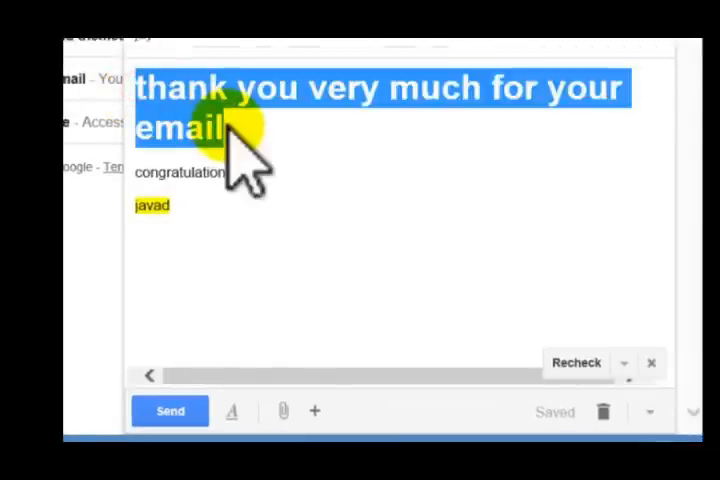
{"action": "mouse_move", "coordinate": [232, 412]}
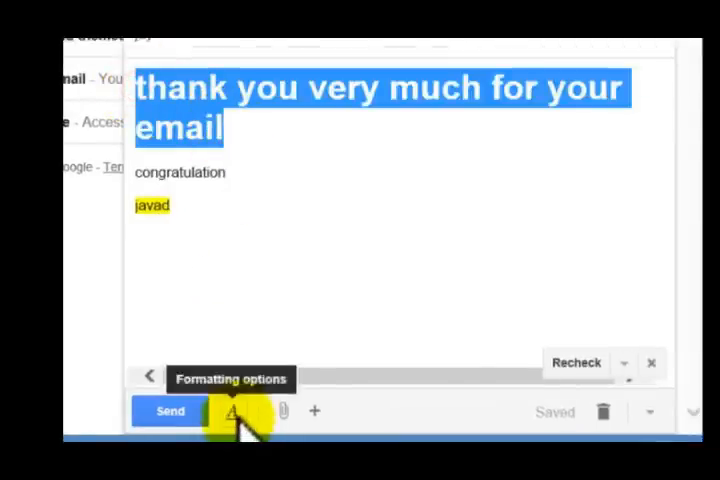
Set the first line to the Serif font and send the message.
{"action": "left_click", "coordinate": [232, 412]}
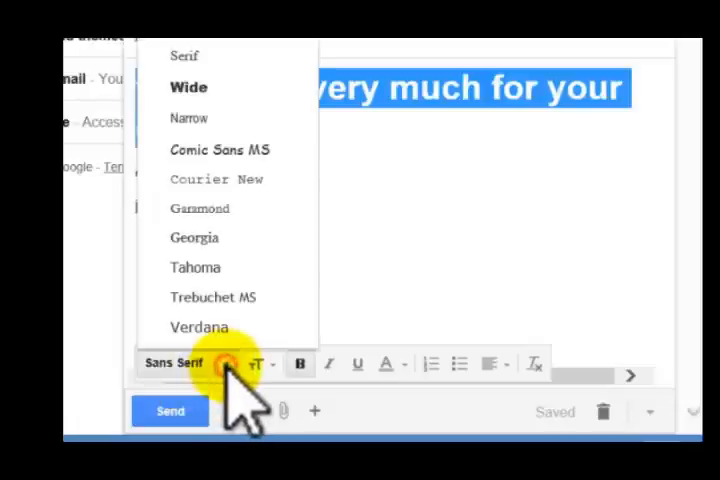
{"action": "left_click", "coordinate": [194, 236]}
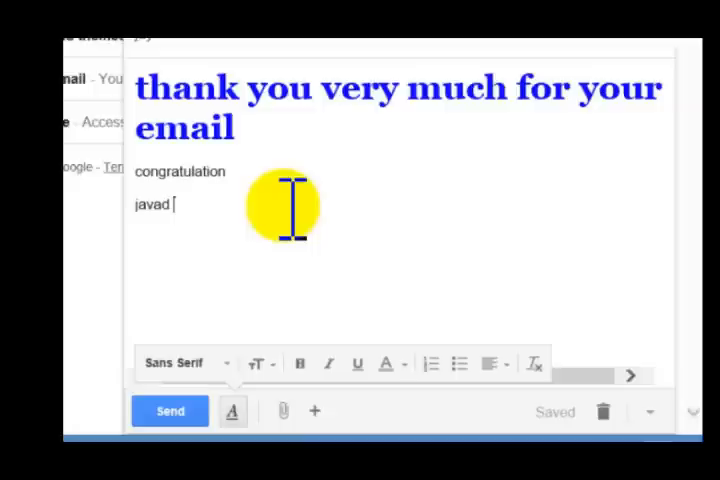
{"action": "mouse_move", "coordinate": [270, 410]}
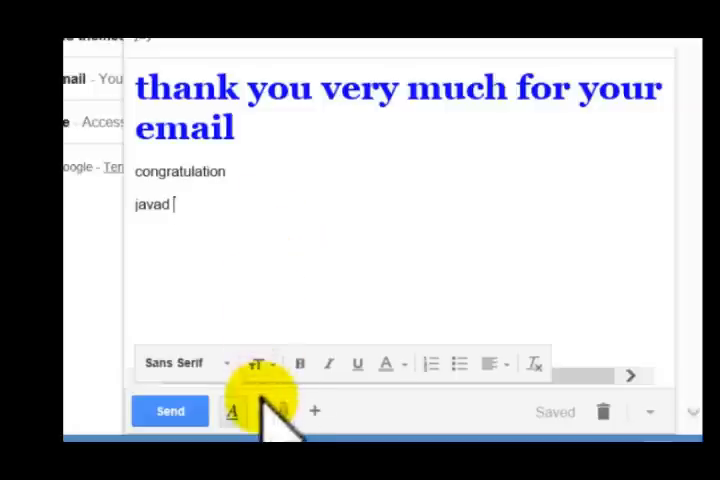
{"action": "mouse_move", "coordinate": [170, 412]}
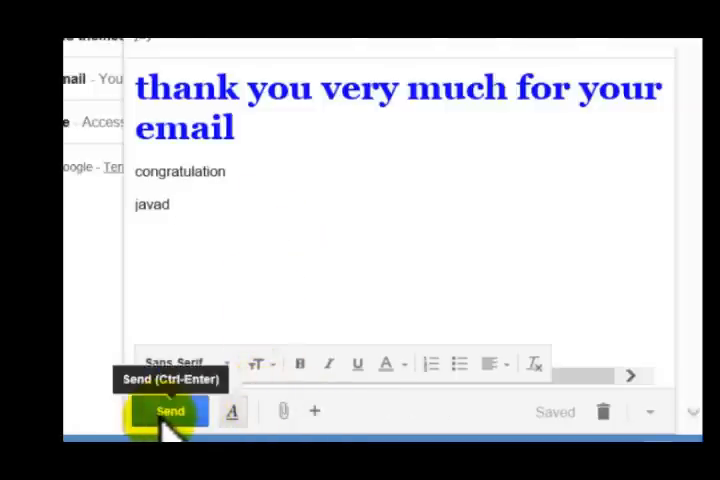
{"action": "left_click", "coordinate": [170, 410]}
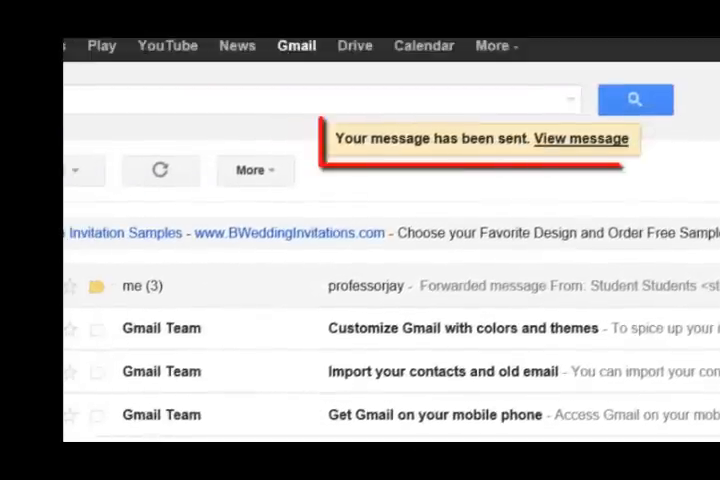